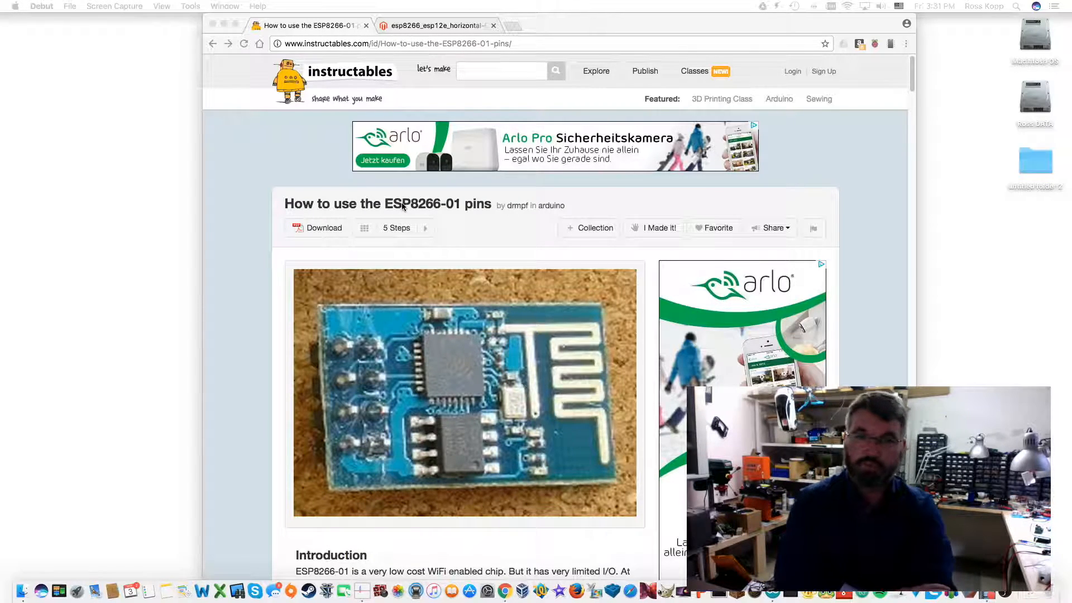
mouse_move(239, 368)
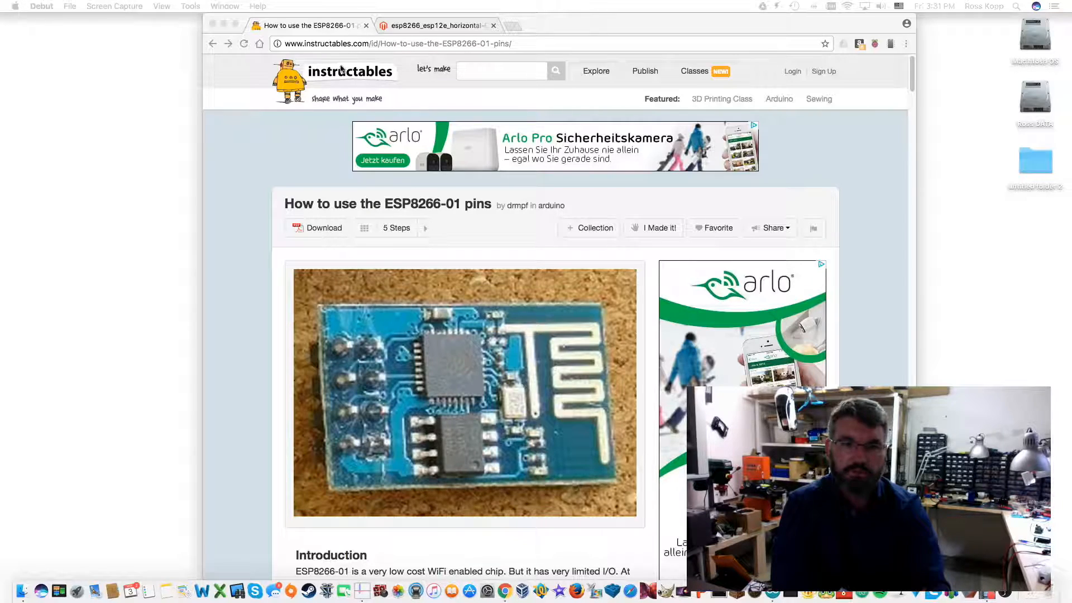
mouse_move(280, 385)
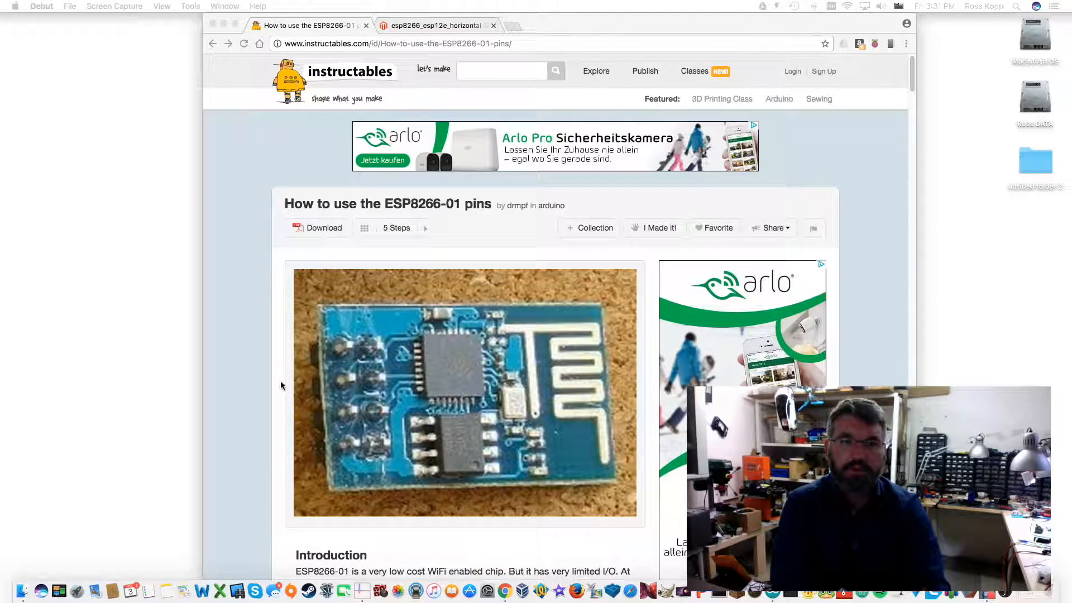
Read through Step 1's pinout and boot options, then advance to Step 2's programming tips
scroll("down", 3)
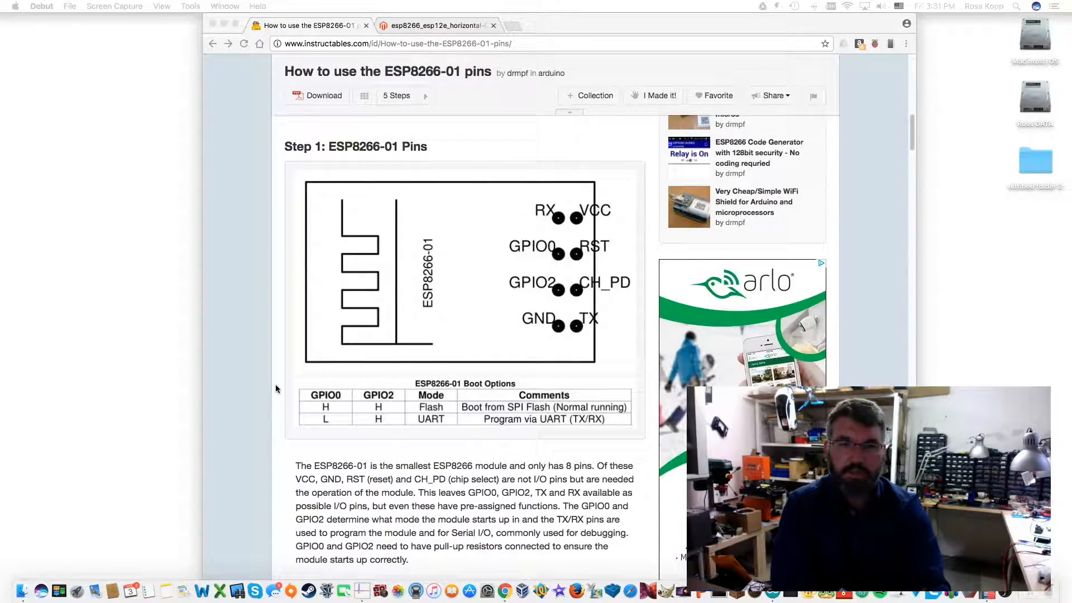
scroll("down", 3)
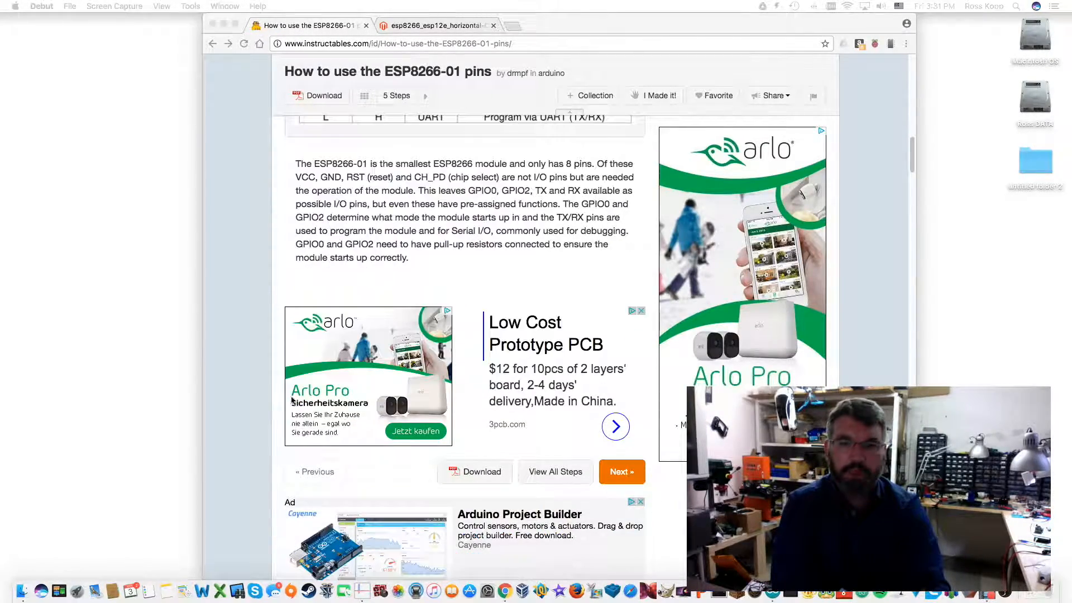
left_click(620, 471)
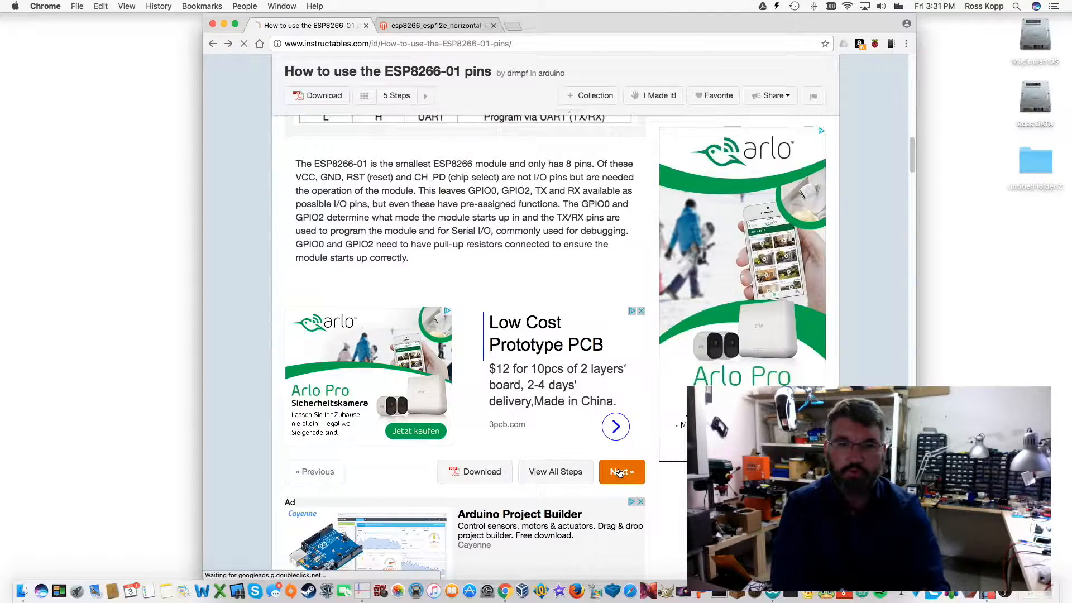
left_click(621, 471)
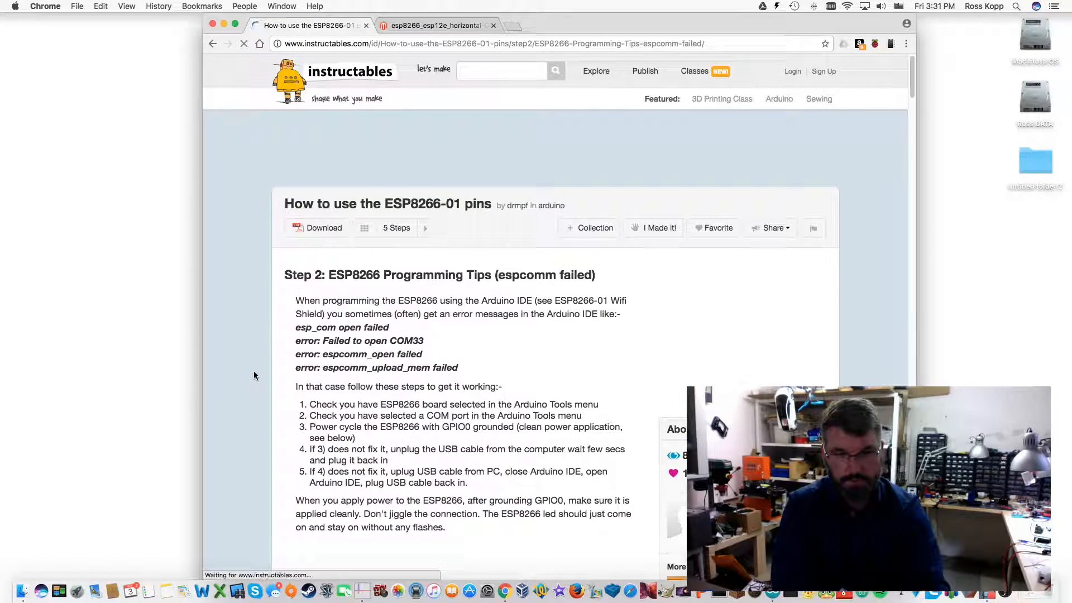
scroll("down", 3)
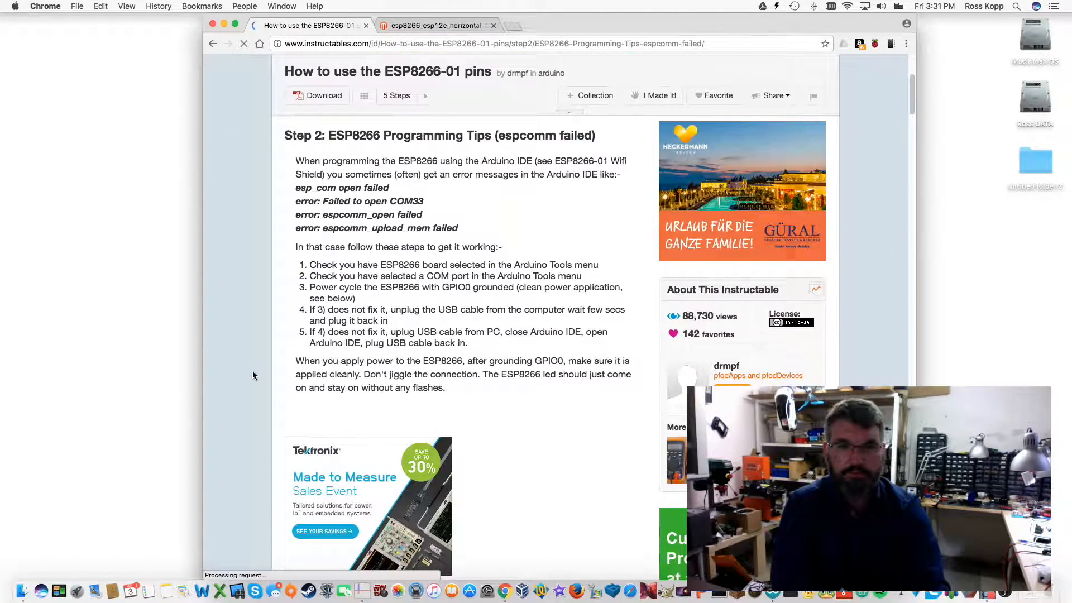
scroll("down", 3)
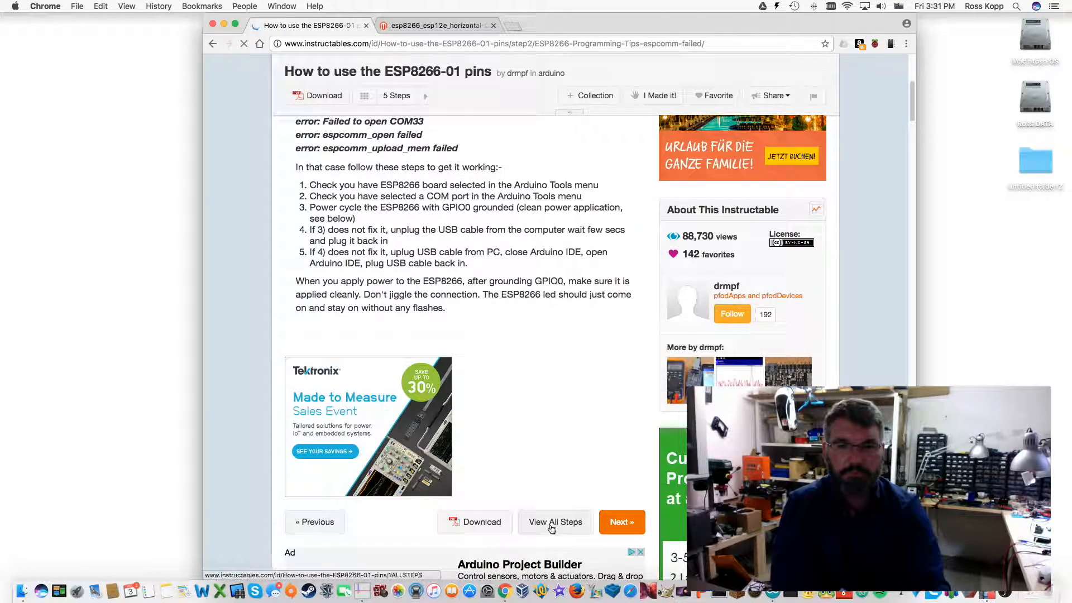
Advance to Step 3 'Best Trick – Use I2C' and view its ESP8266-01 wiring schematics
left_click(621, 521)
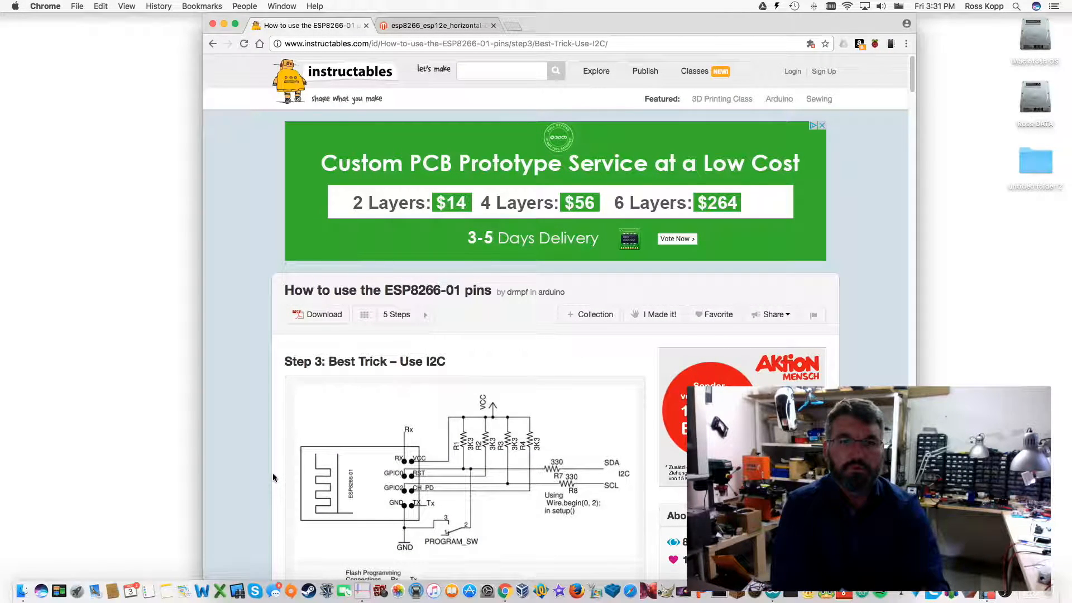
scroll("down", 3)
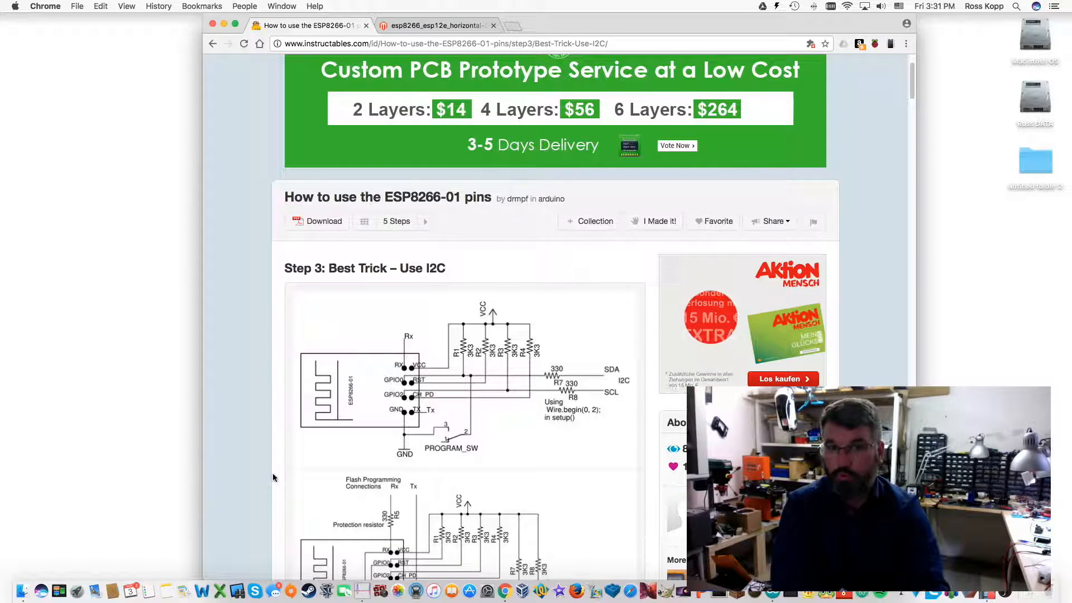
scroll("down", 3)
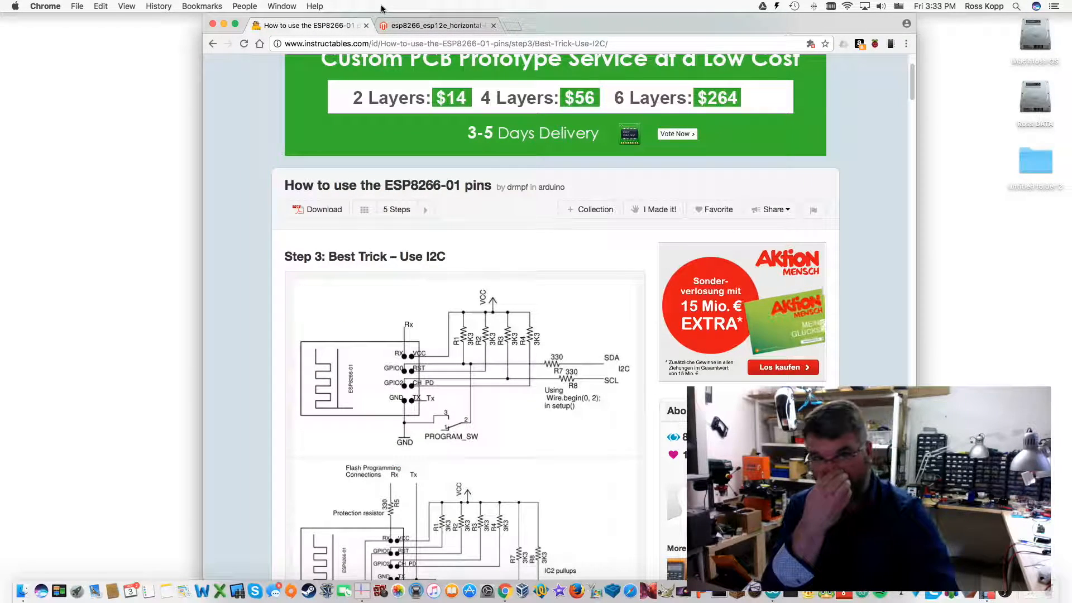
Switch to the esp8266_esp12e_horizontal tab to view the Acrobotic ESP-12E pinout diagram
left_click(434, 26)
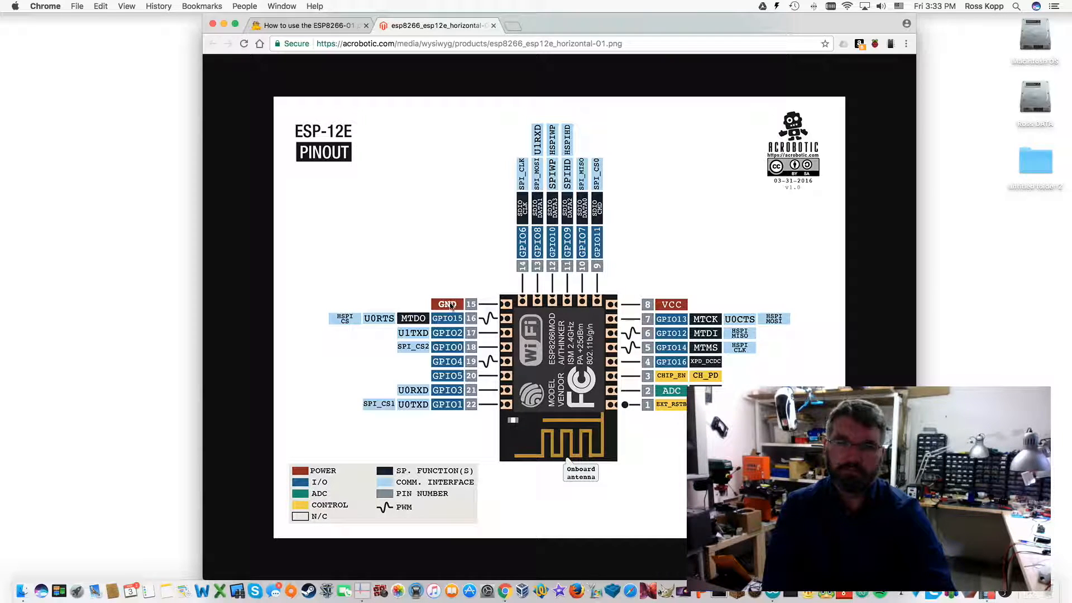
mouse_move(517, 387)
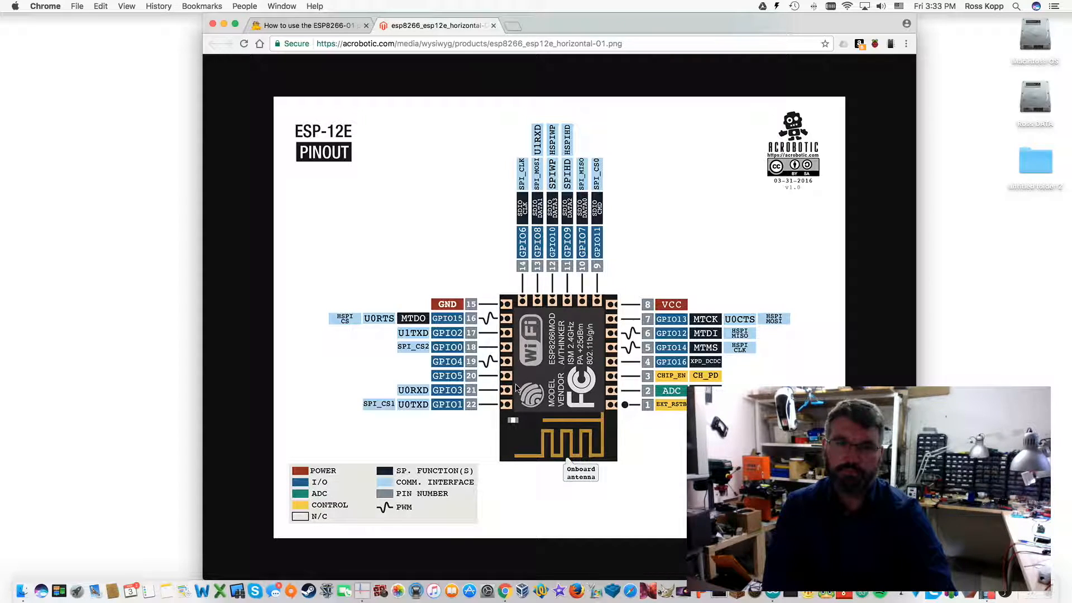
mouse_move(506, 401)
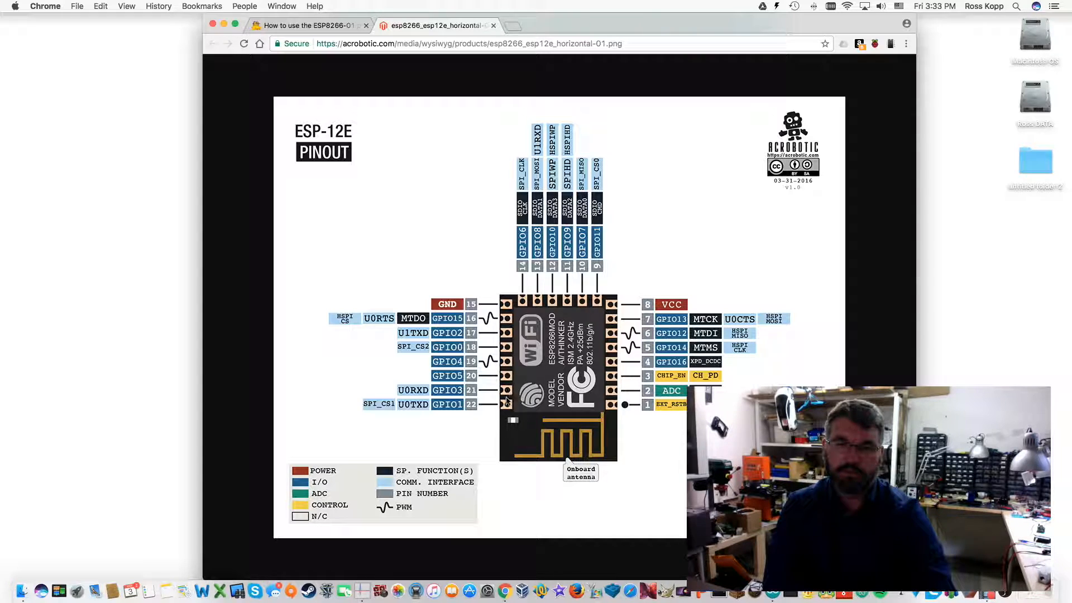
mouse_move(445, 424)
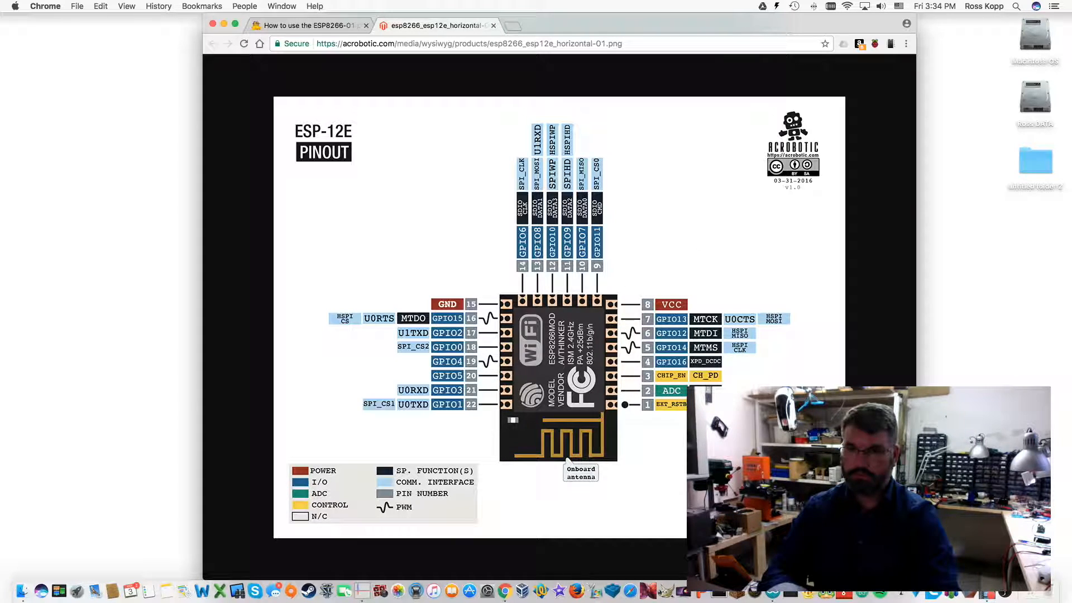
Save the GPIO 1 widget settings and toggle the GPIO 4 relay button on the dashboard
right_click(487, 589)
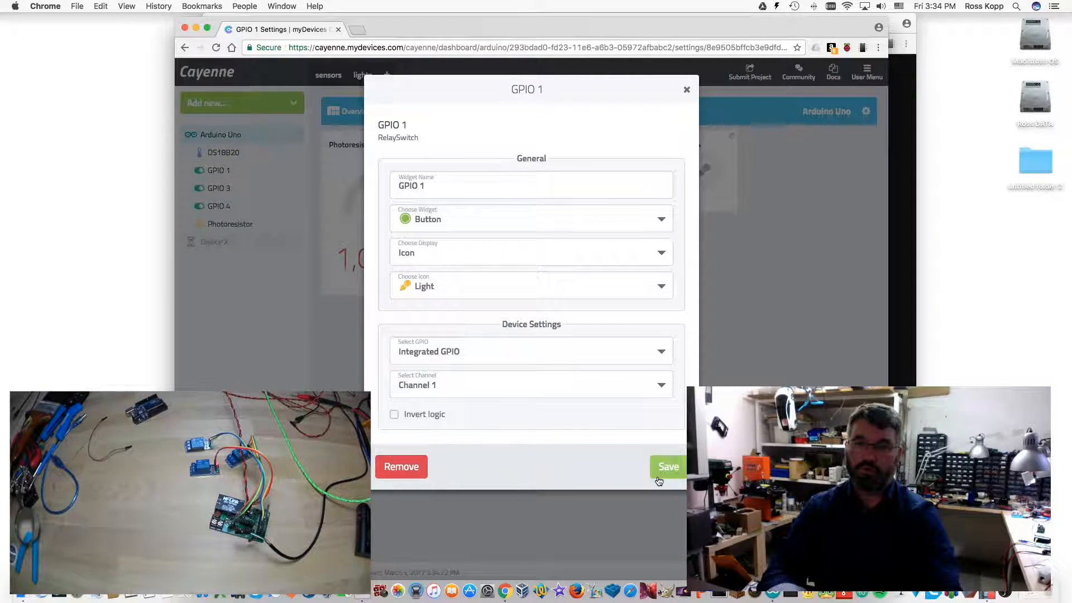
left_click(667, 466)
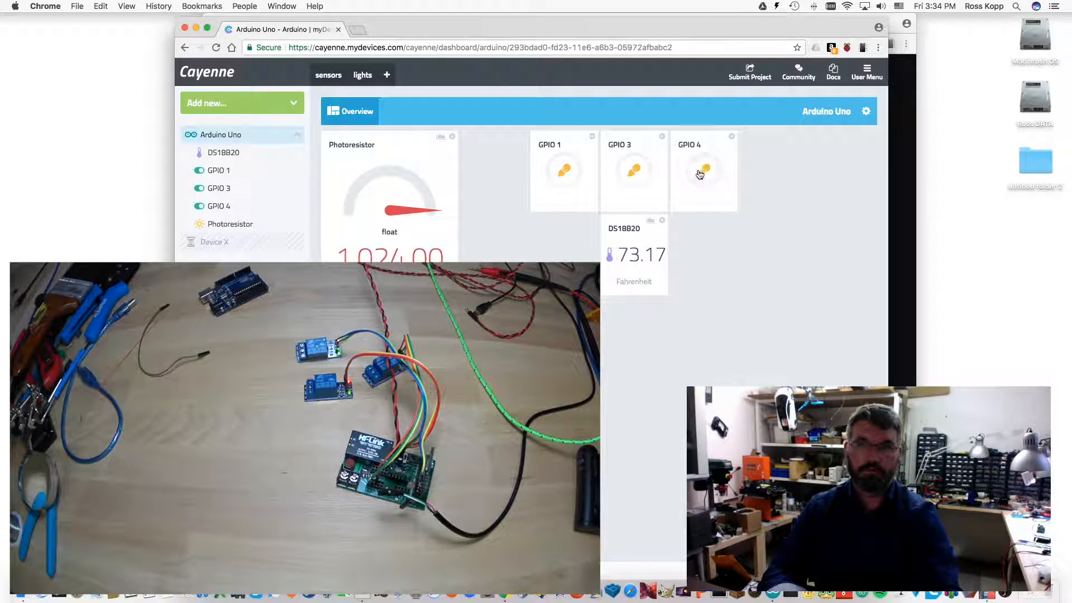
left_click(563, 169)
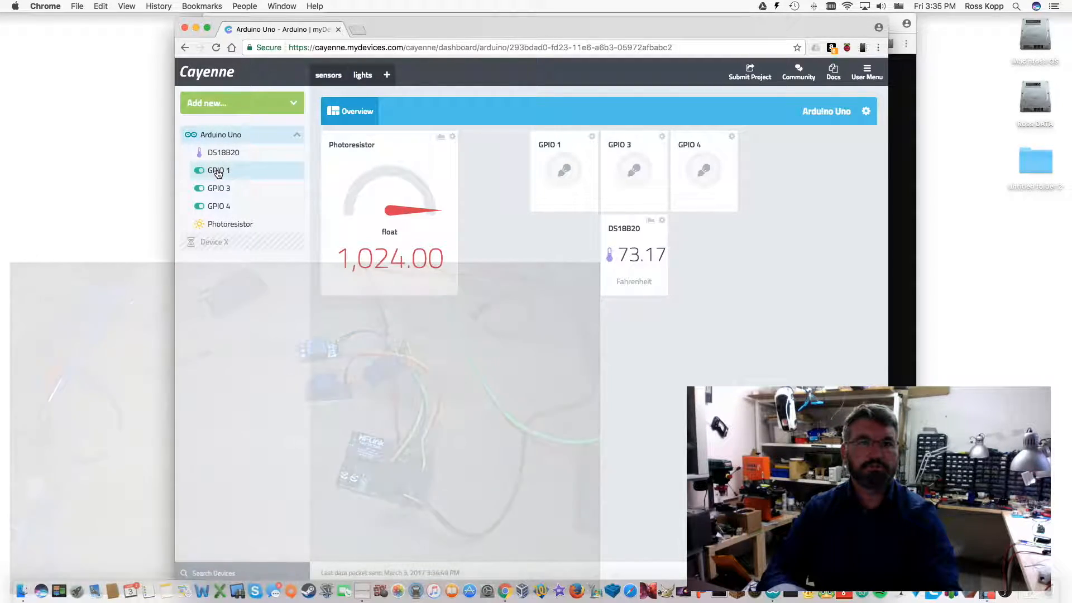
left_click(219, 170)
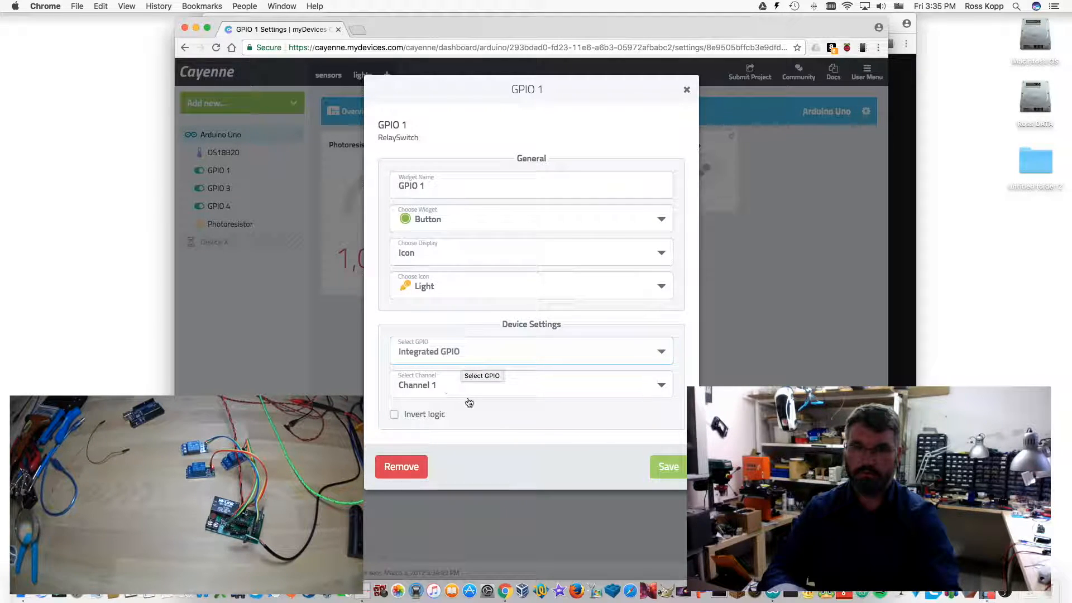
left_click(526, 384)
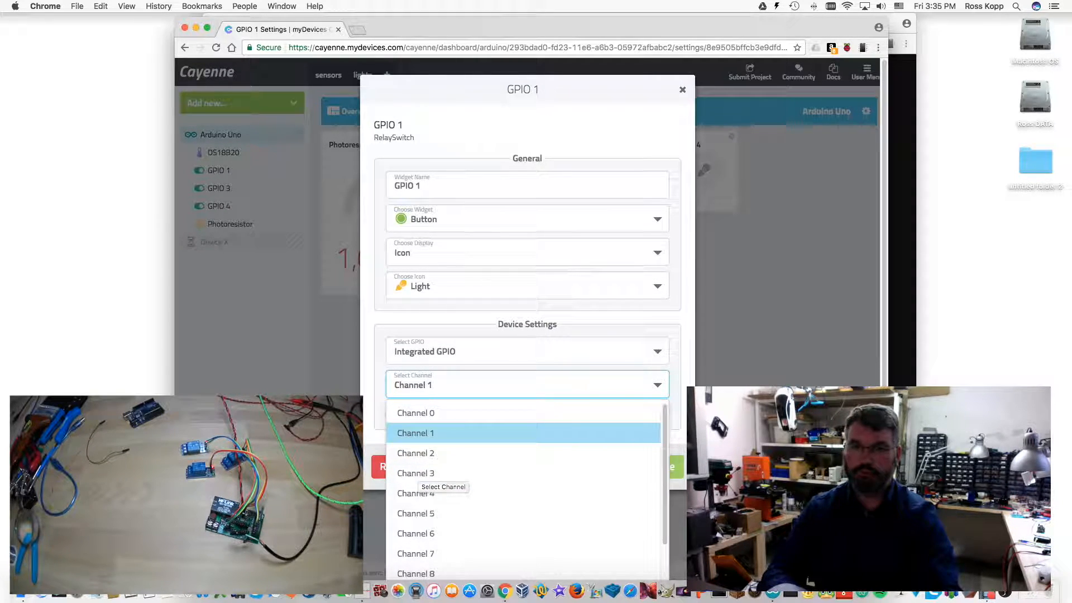
left_click(681, 89)
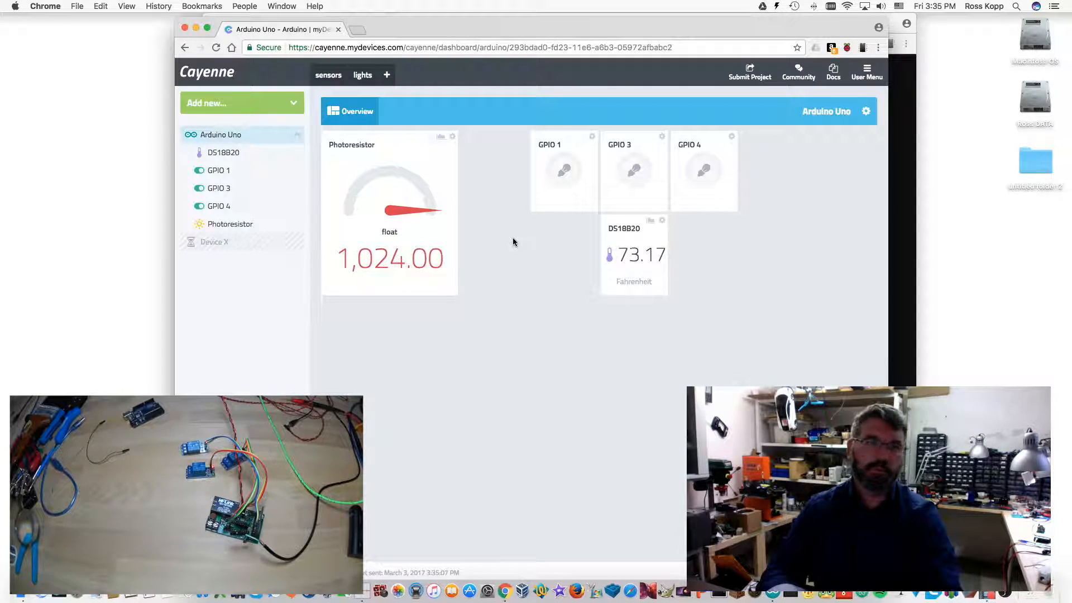
mouse_move(508, 299)
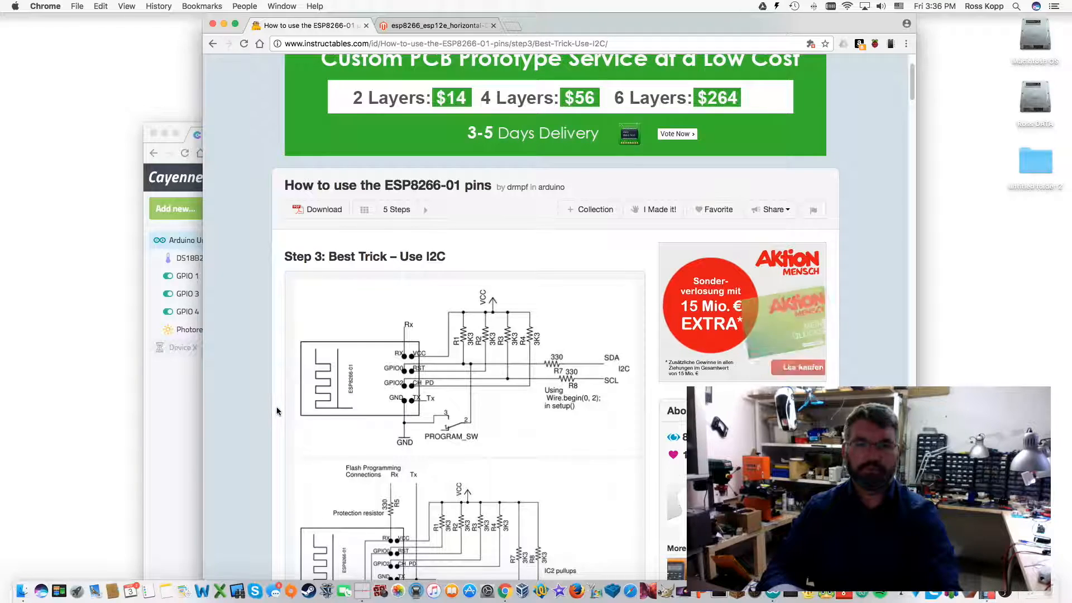
Scroll the Instructables guide down to Step 3's two I2C wiring schematics
scroll("down", 3)
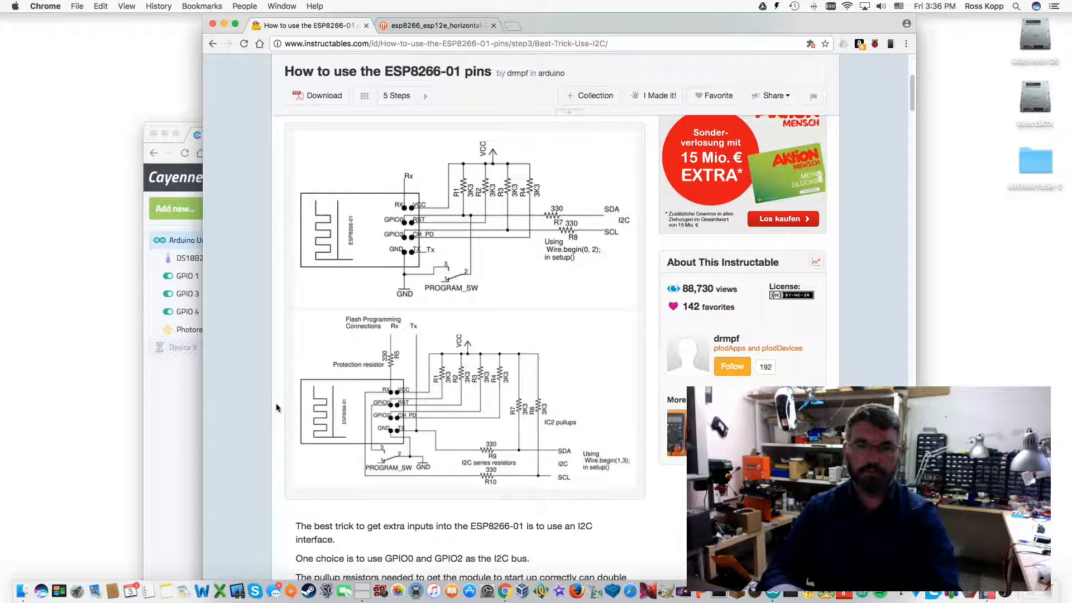